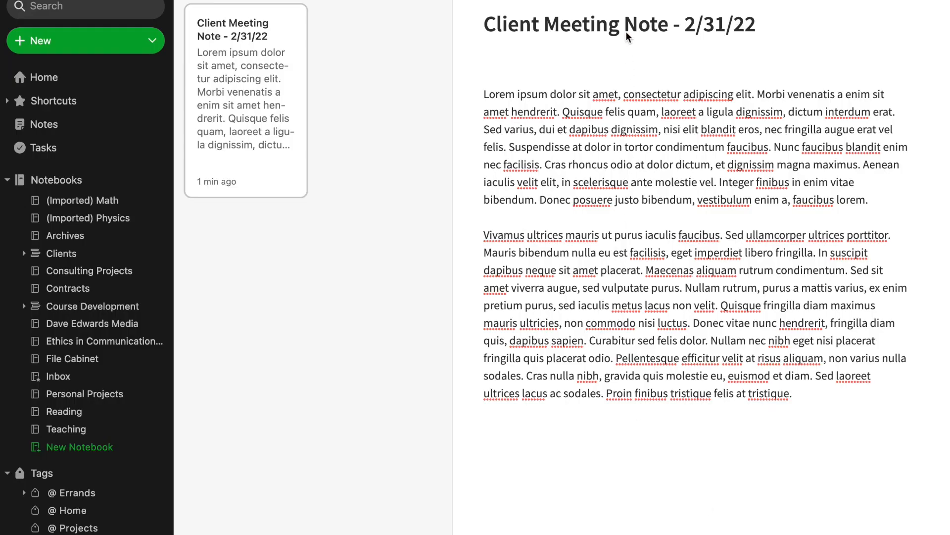
mouse_move(618, 332)
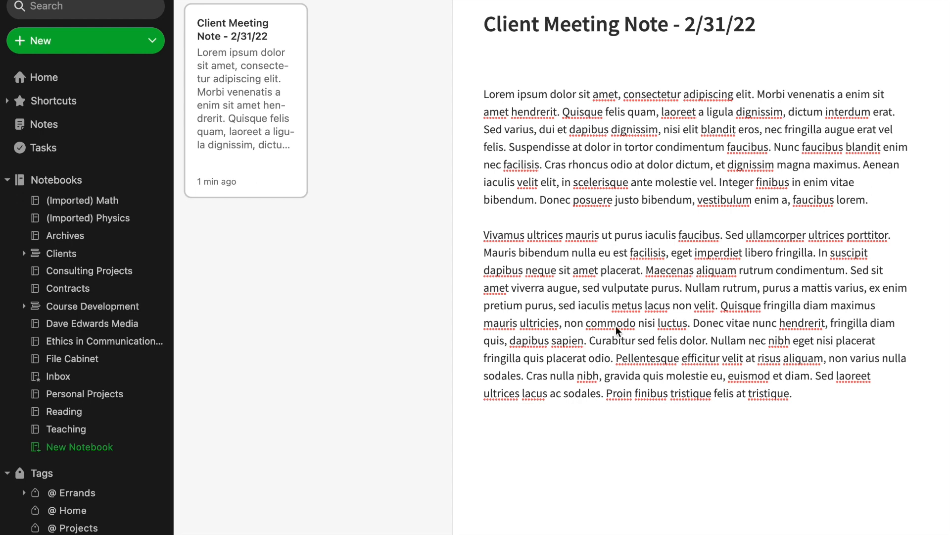
mouse_move(610, 216)
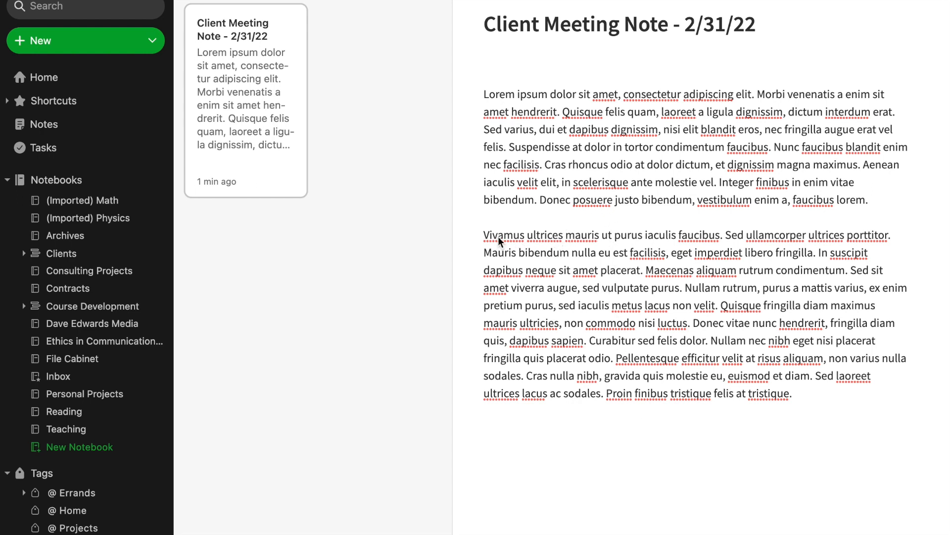
mouse_move(564, 321)
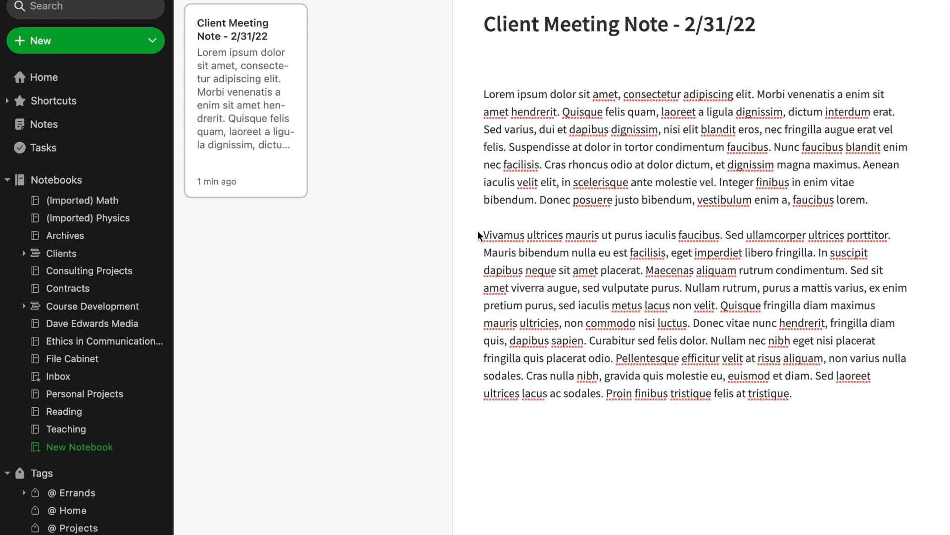
Select the second paragraph's opening sentences through 'velit' and bring up their context menu
click(644, 165)
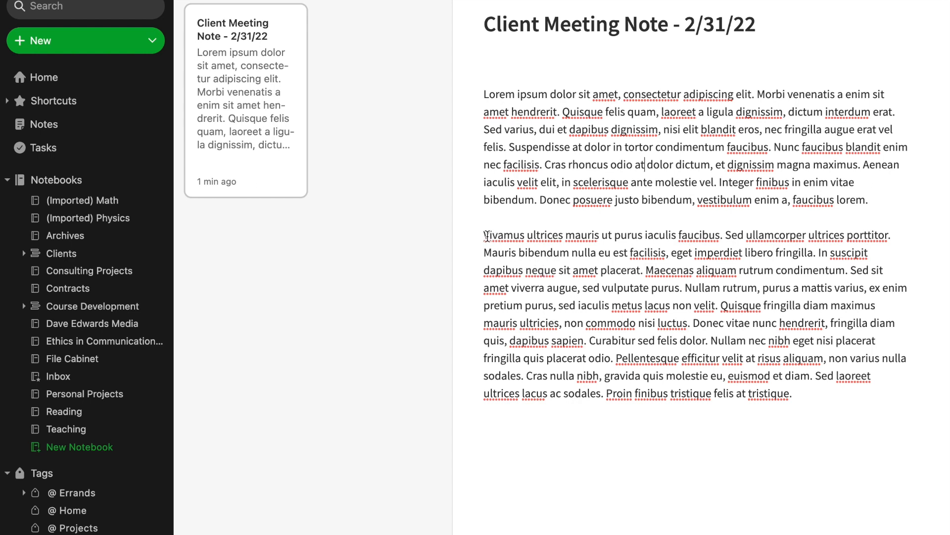
drag(484, 236, 582, 270)
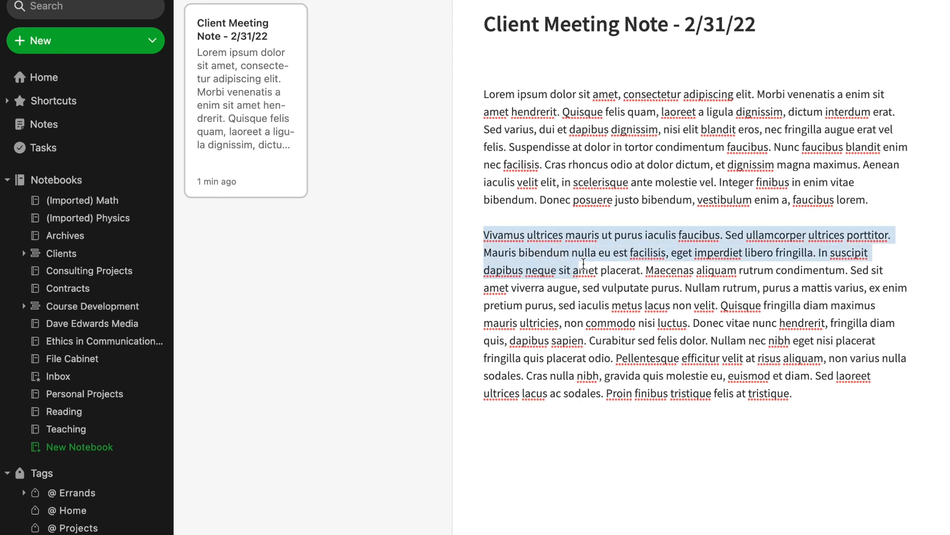
drag(582, 262, 662, 322)
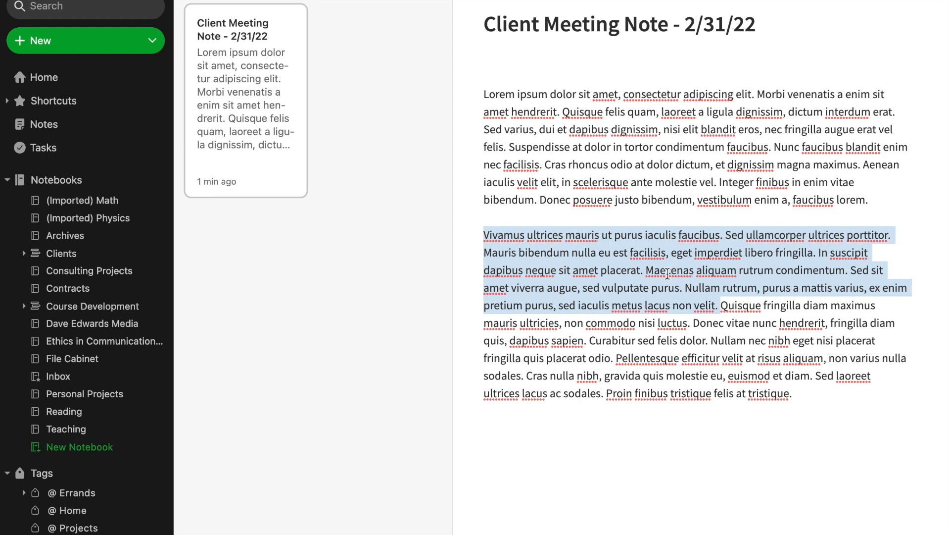
mouse_move(652, 272)
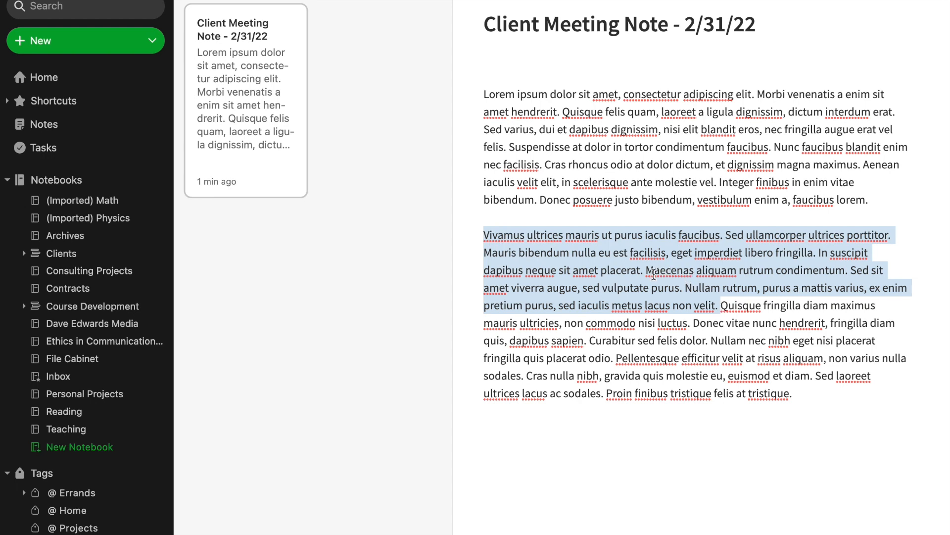
right_click(634, 273)
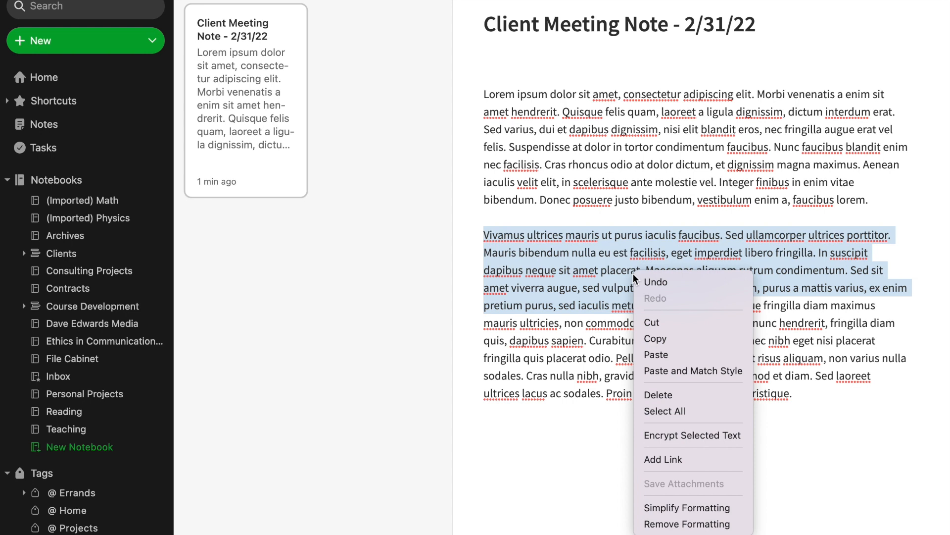
mouse_move(637, 289)
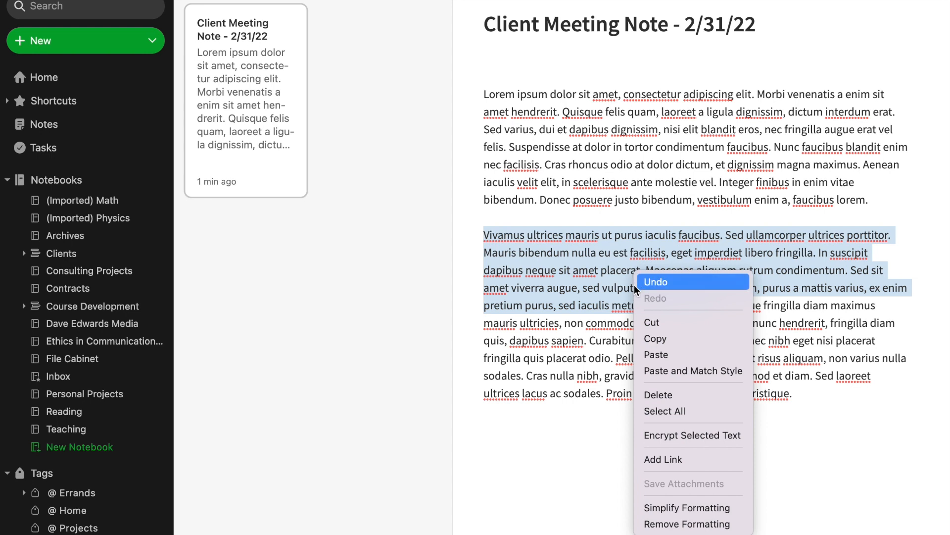
mouse_move(649, 323)
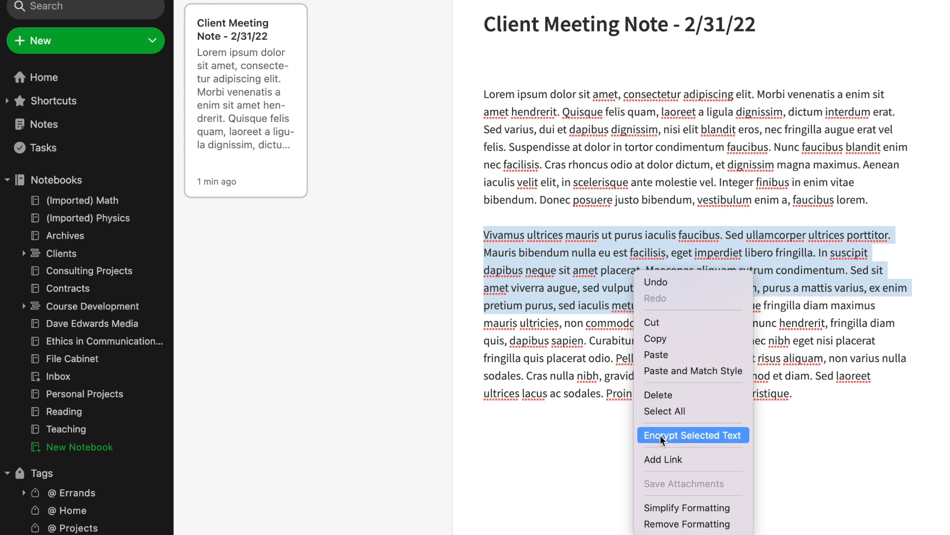
Choose Encrypt Selected Text for the highlighted opening sentences
click(693, 435)
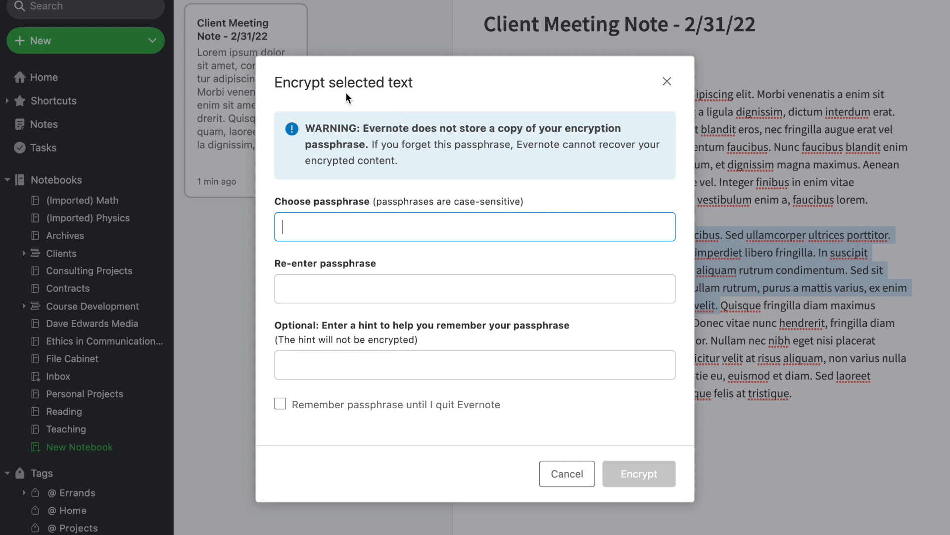
mouse_move(371, 165)
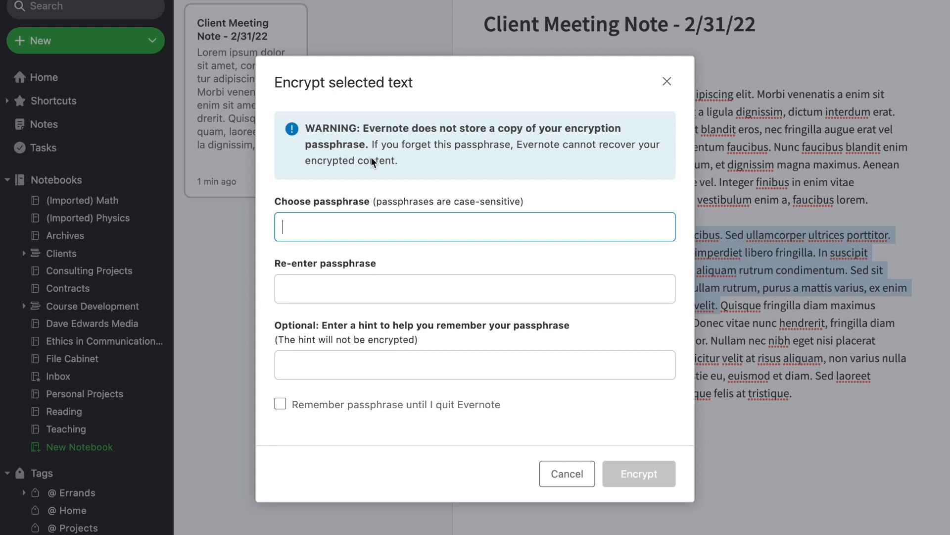
mouse_move(438, 141)
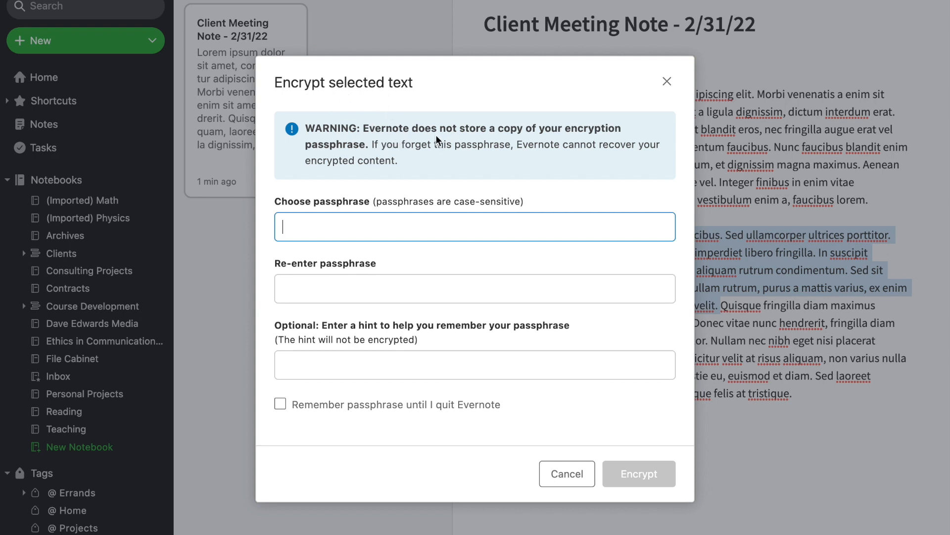
mouse_move(601, 146)
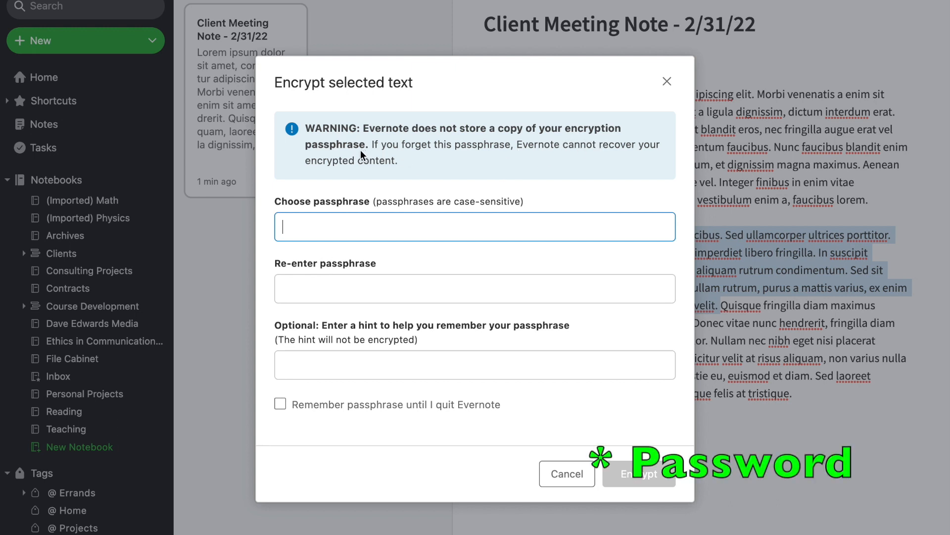
mouse_move(545, 158)
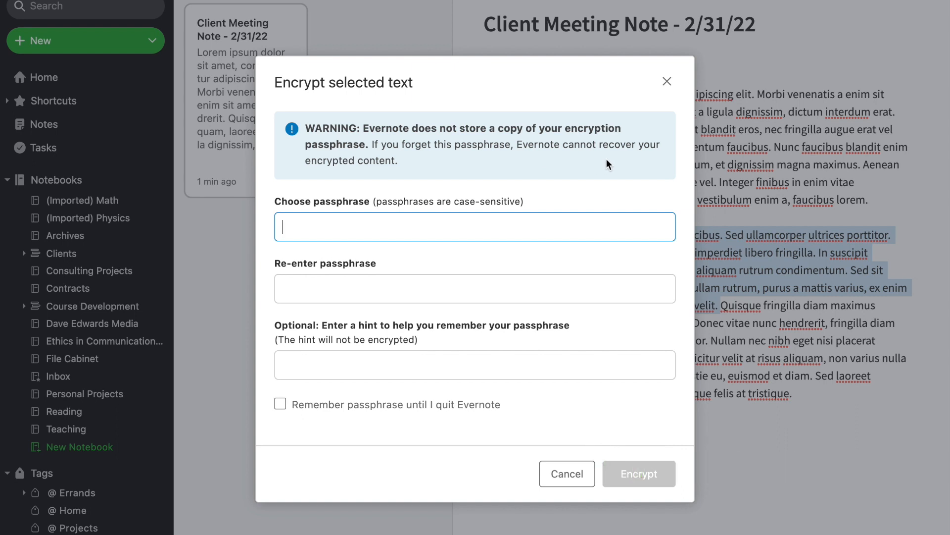
mouse_move(322, 228)
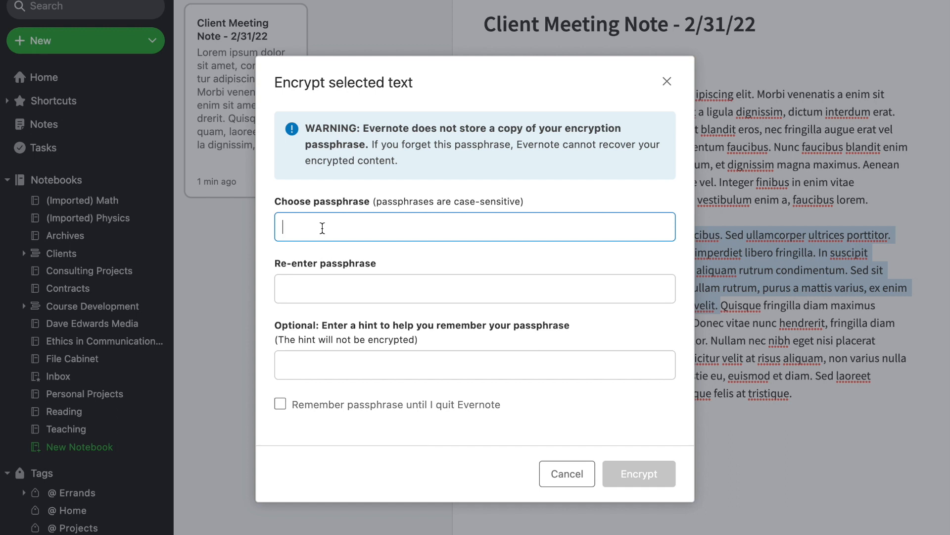
Enter the passphrase and re-enter the same passphrase to confirm it
text(•)
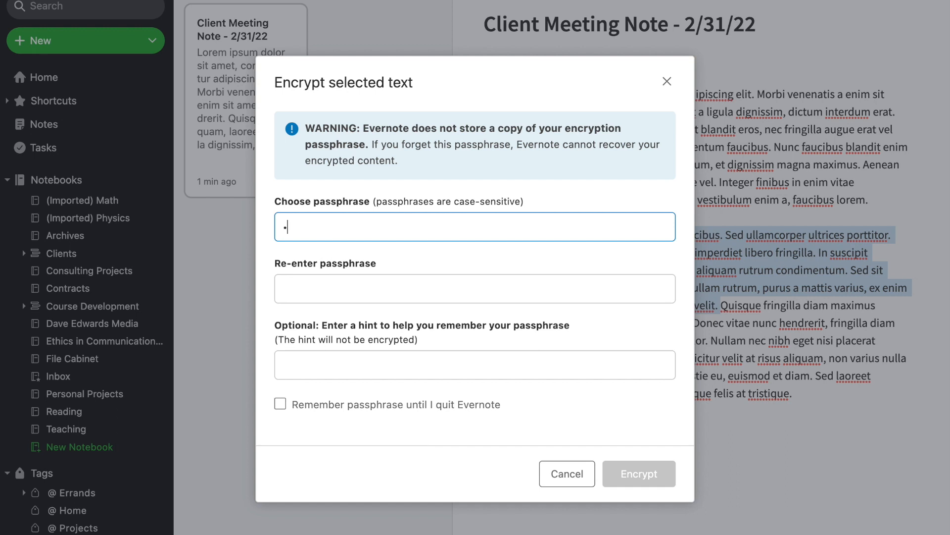
text(••••)
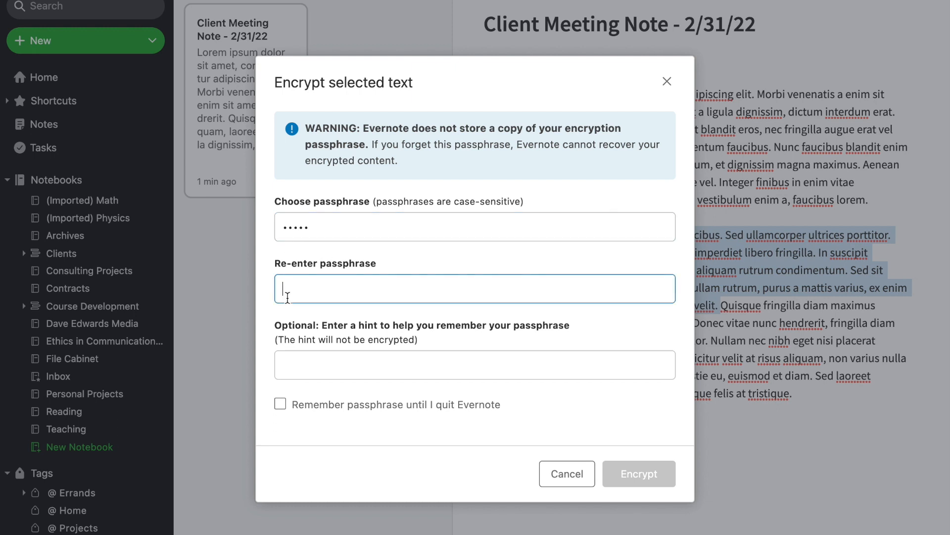
text(•••)
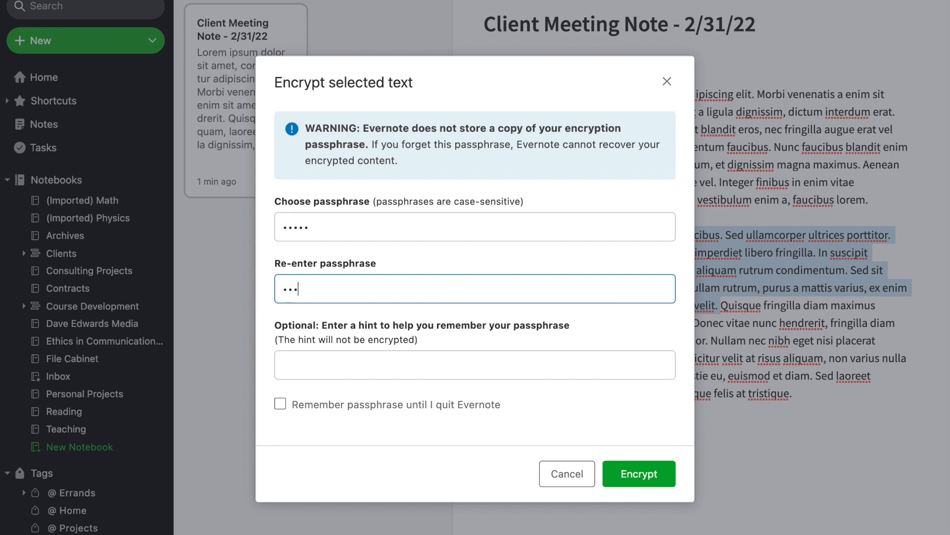
text(••)
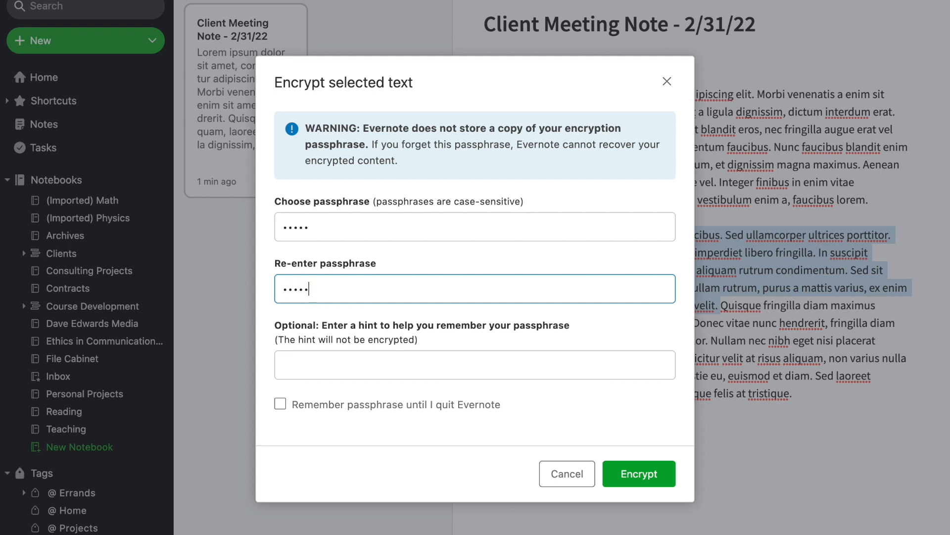
mouse_move(621, 474)
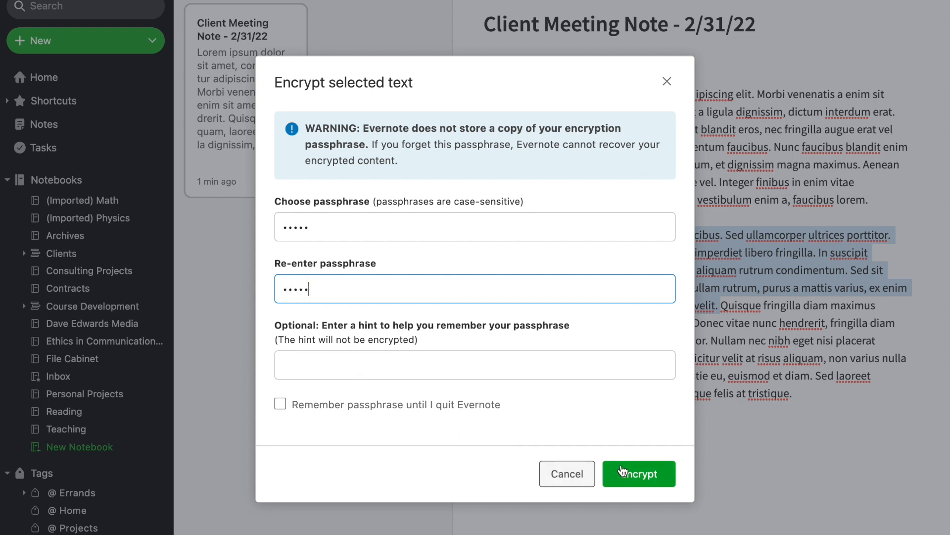
mouse_move(330, 371)
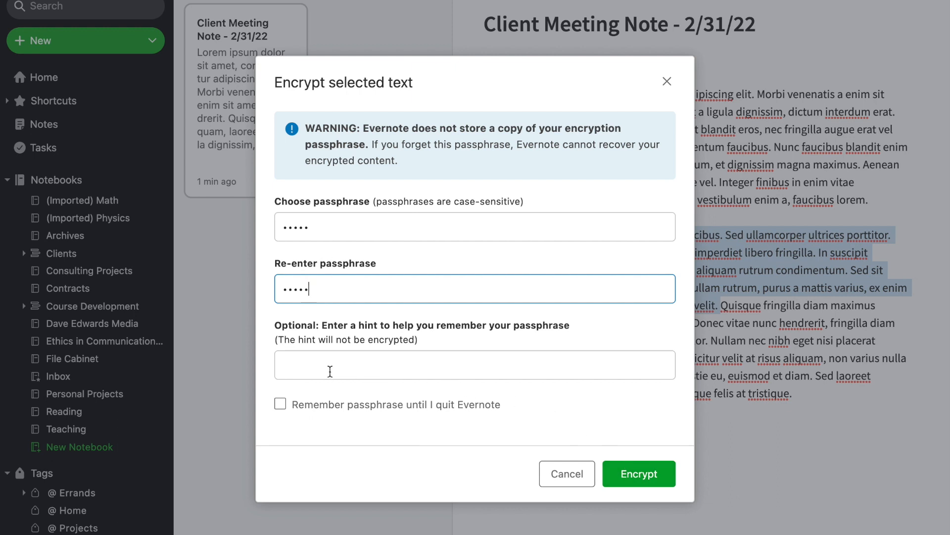
mouse_move(360, 344)
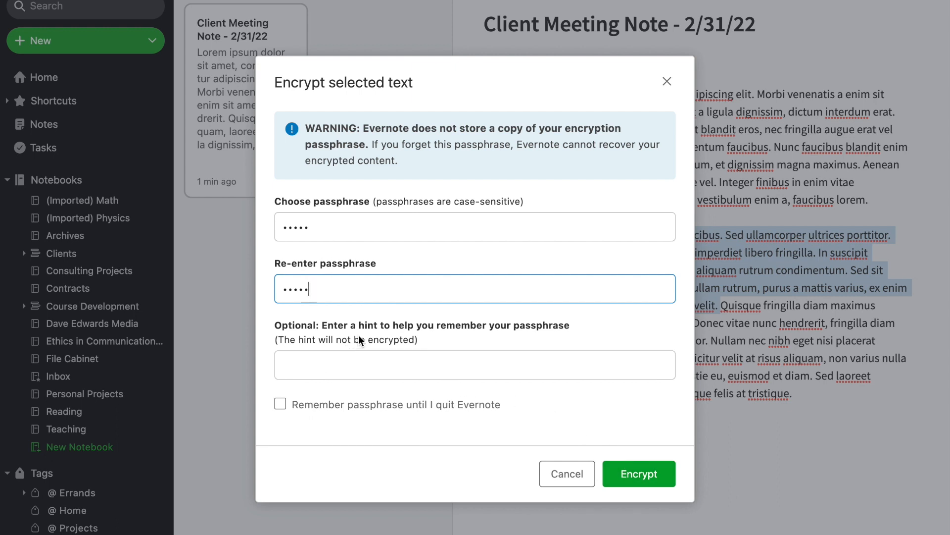
mouse_move(545, 341)
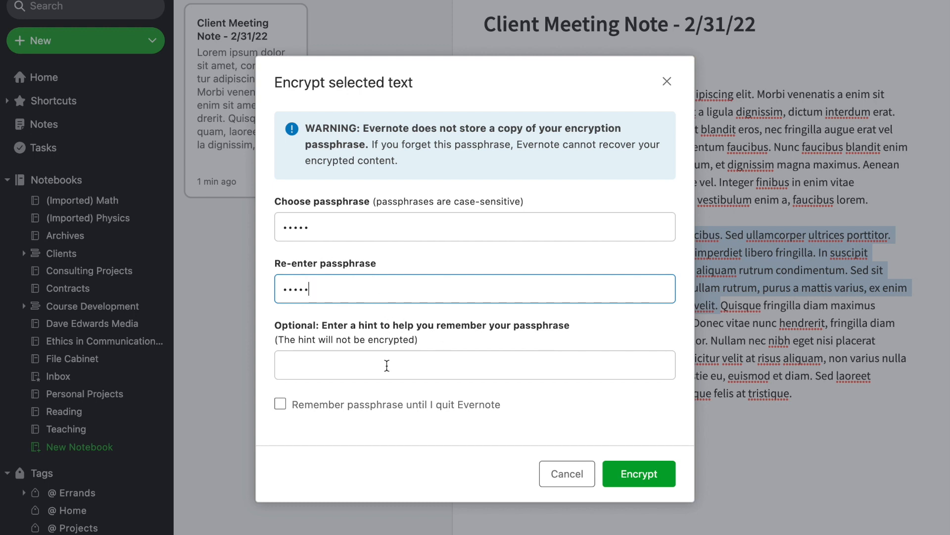
mouse_move(312, 313)
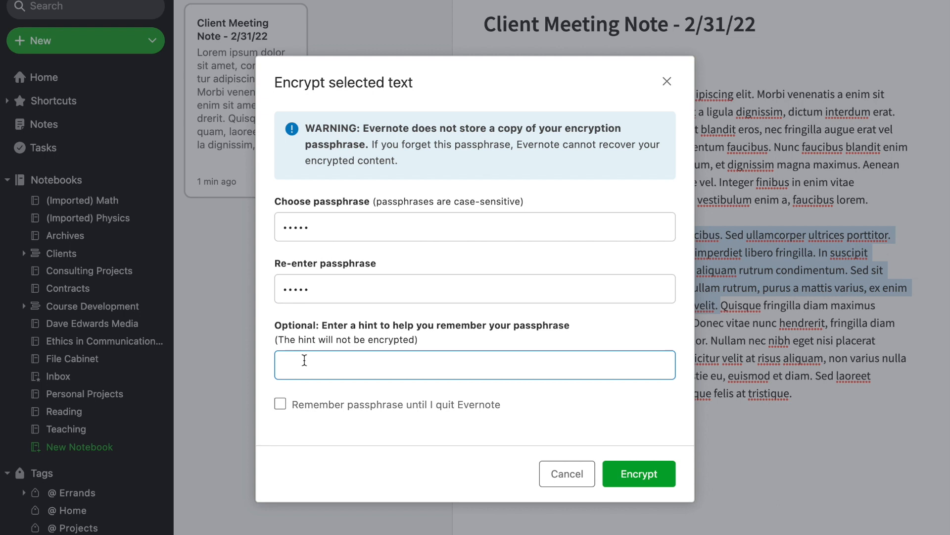
Add hint 'My favorite fruit', remember the passphrase until quitting, and encrypt the passage
text(M)
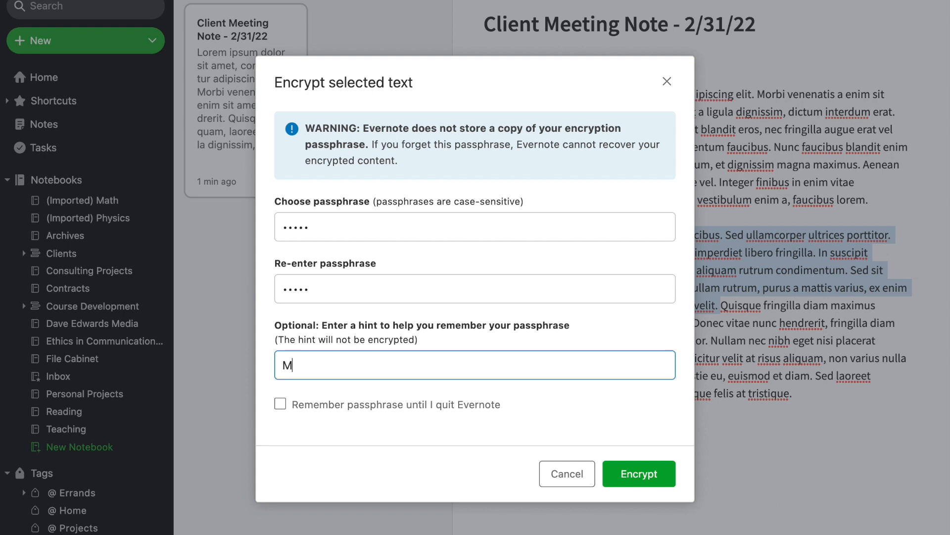
text(y favo)
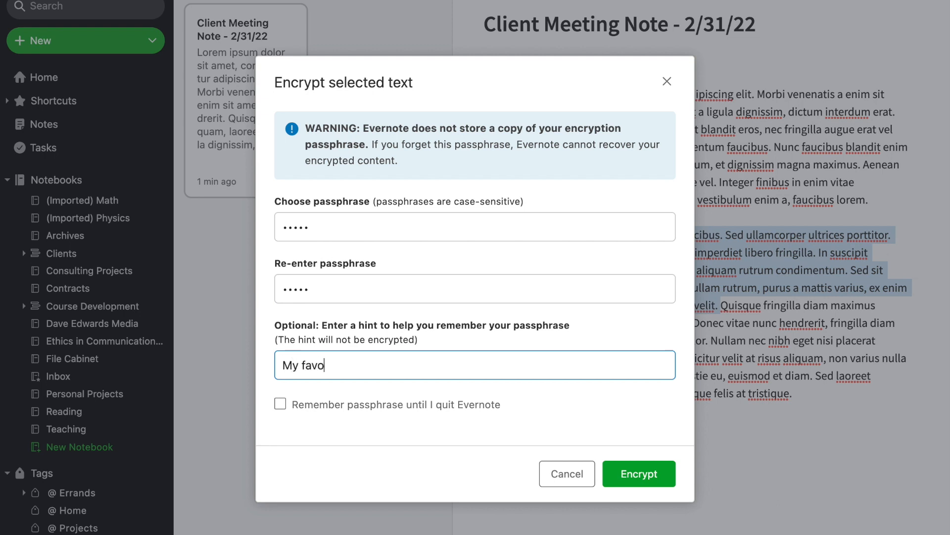
text(rite frui)
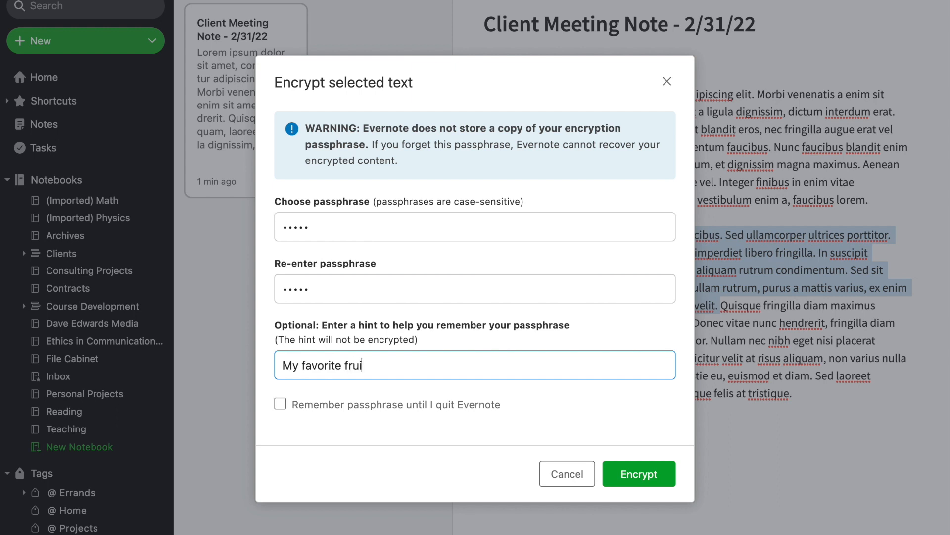
text(t)
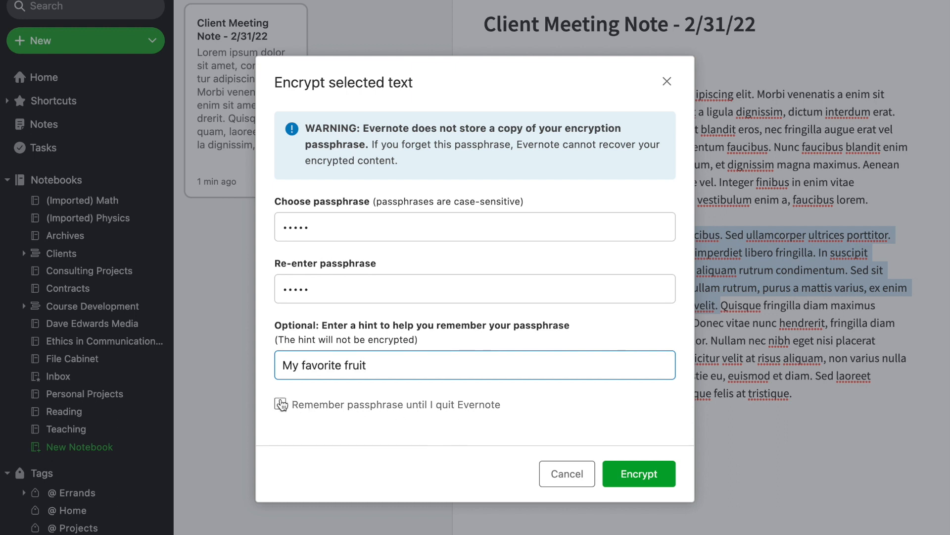
click(281, 405)
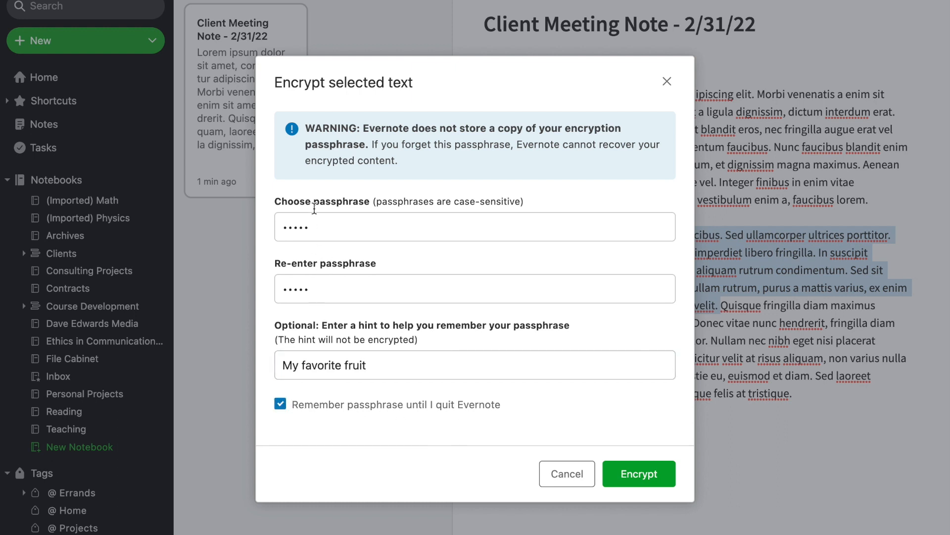
mouse_move(607, 463)
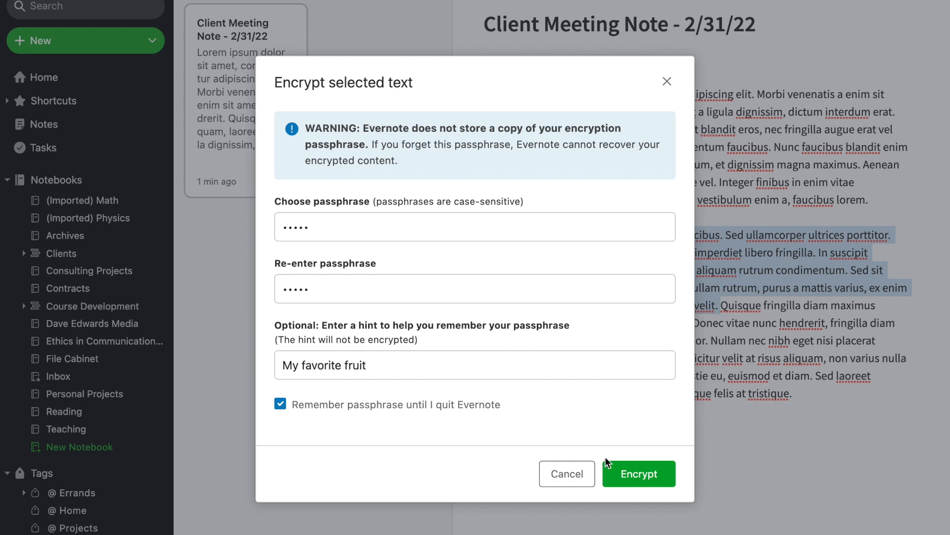
click(639, 474)
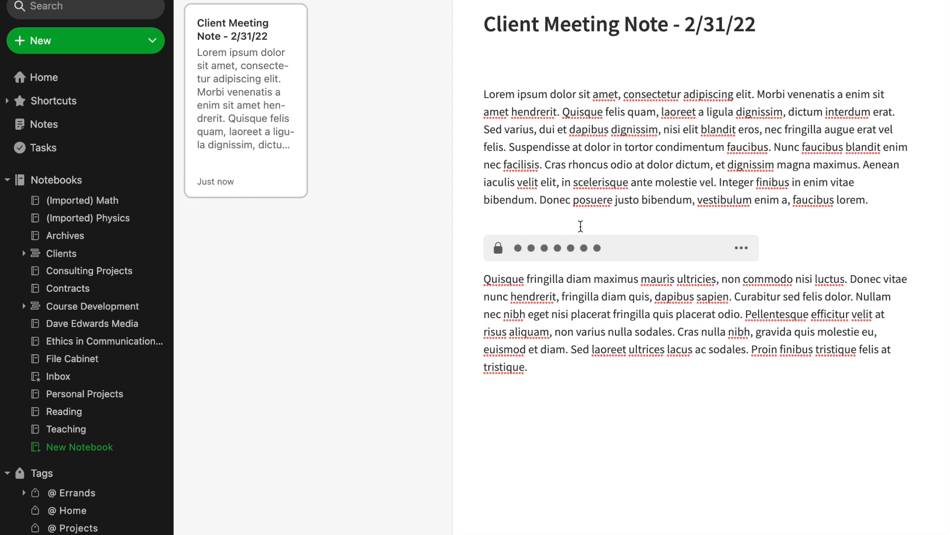
mouse_move(632, 259)
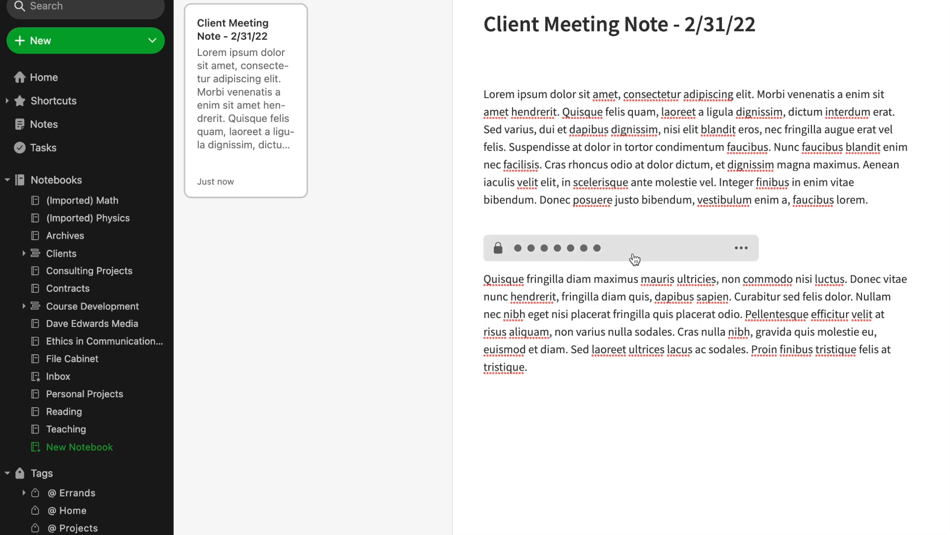
mouse_move(601, 248)
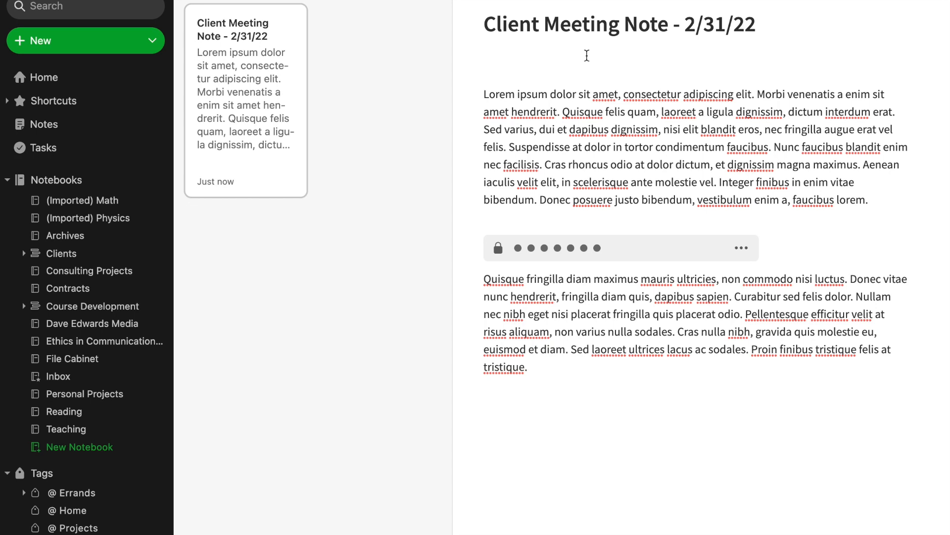
mouse_move(582, 51)
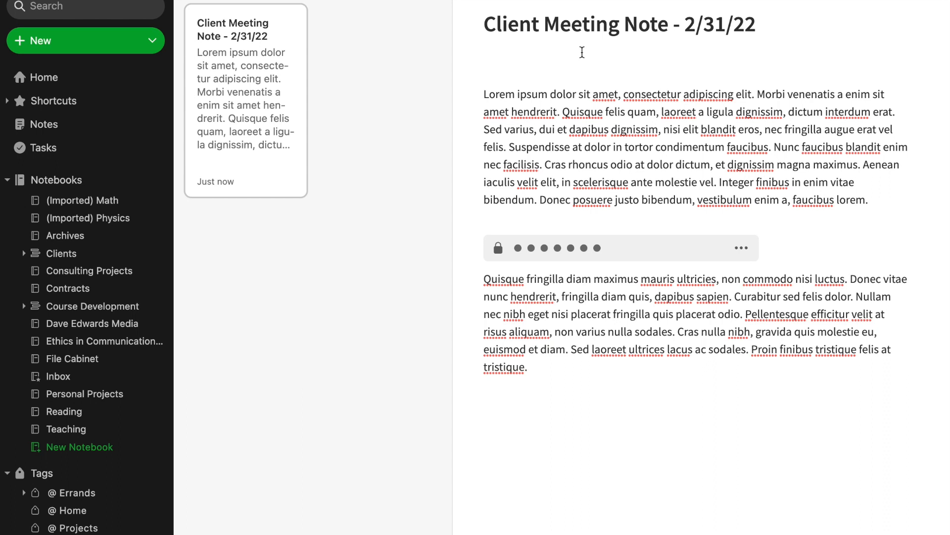
mouse_move(607, 124)
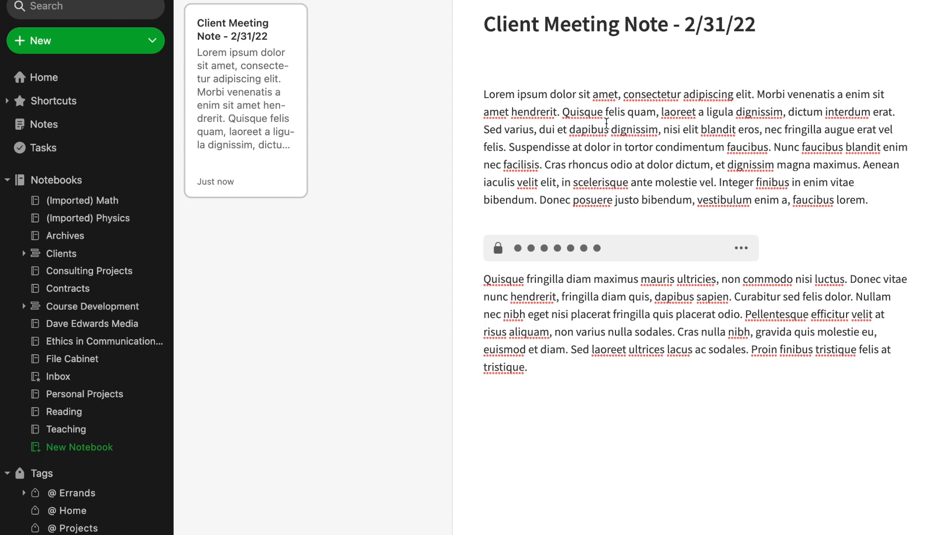
mouse_move(579, 367)
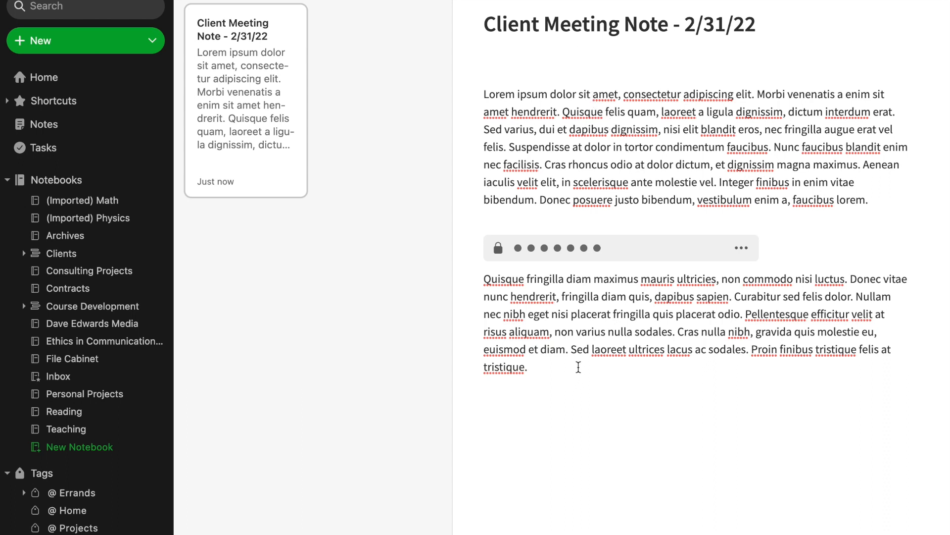
mouse_move(597, 296)
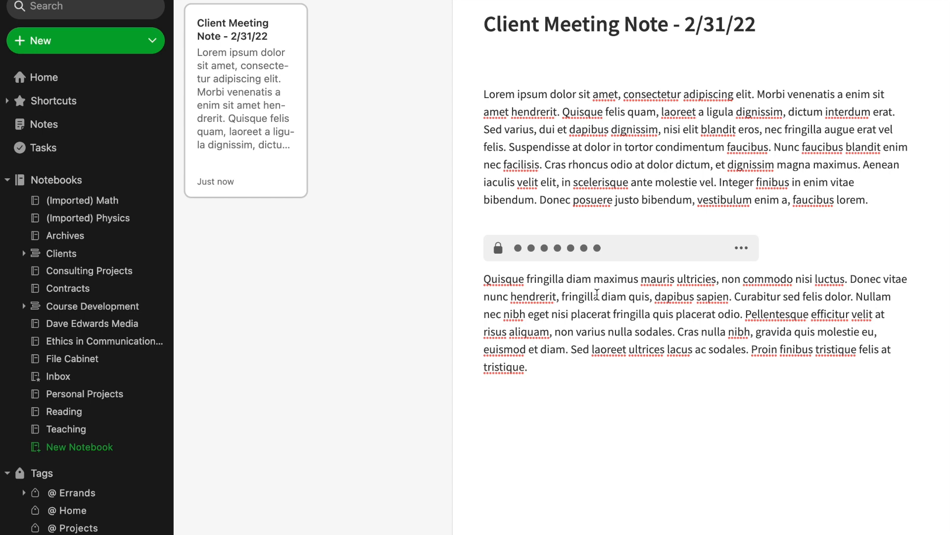
mouse_move(605, 248)
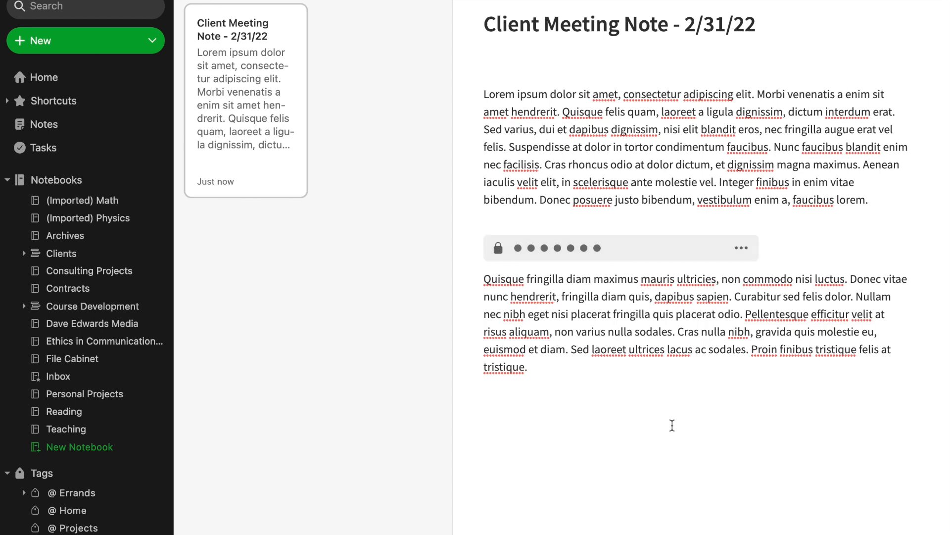
mouse_move(569, 249)
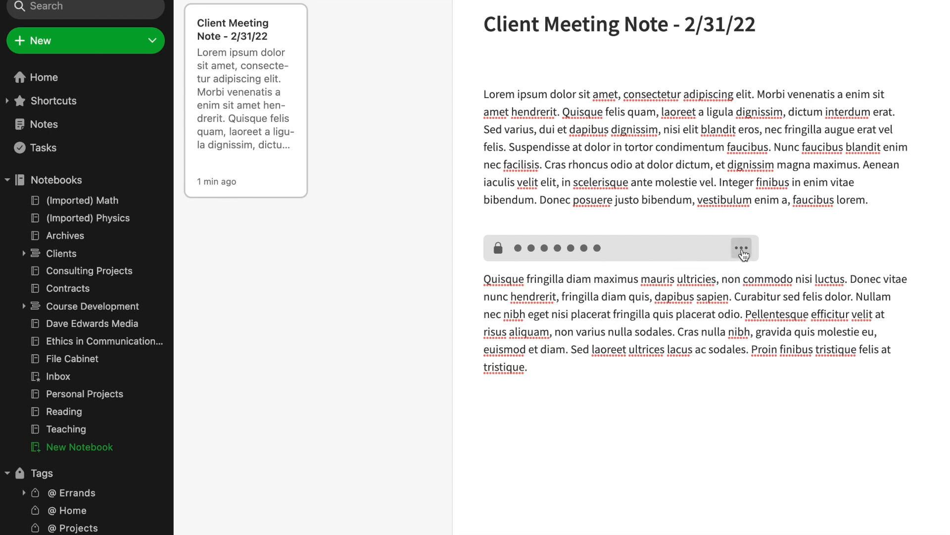
click(740, 249)
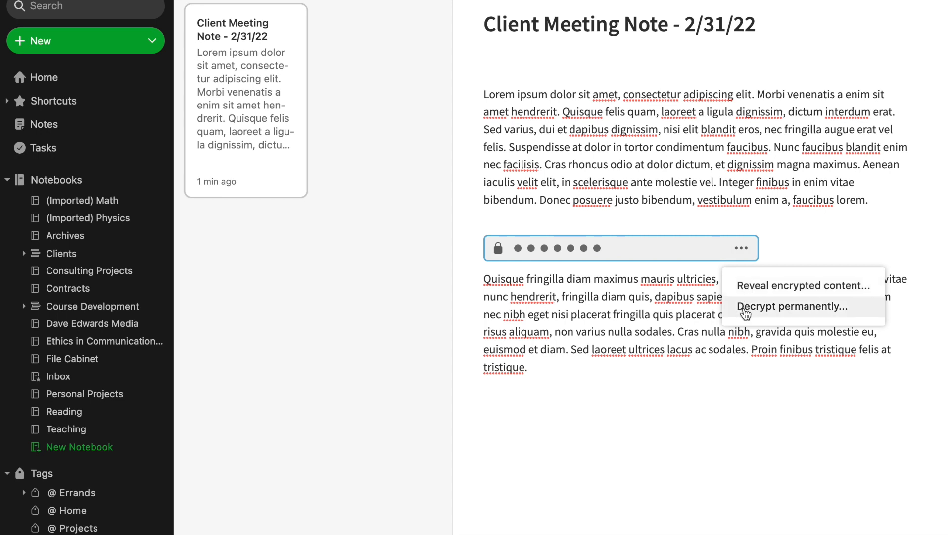
mouse_move(748, 292)
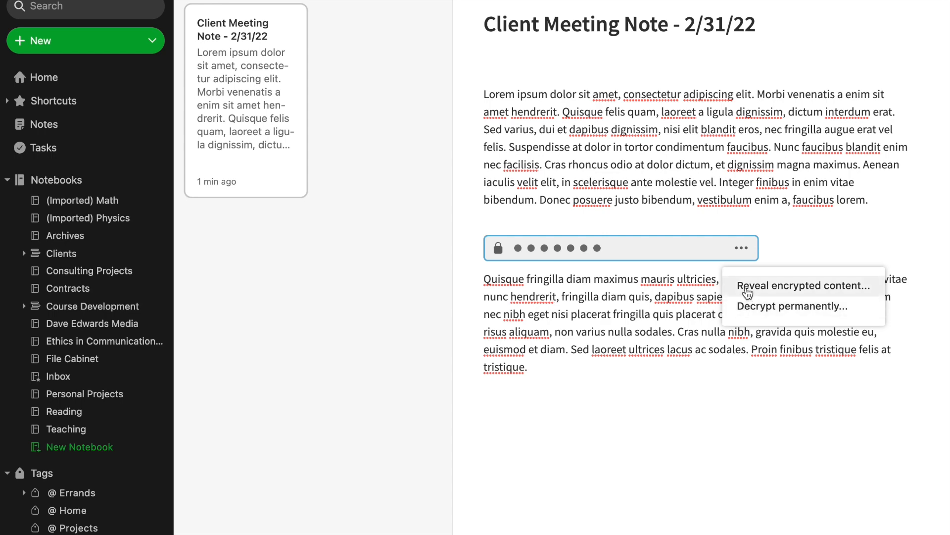
click(801, 285)
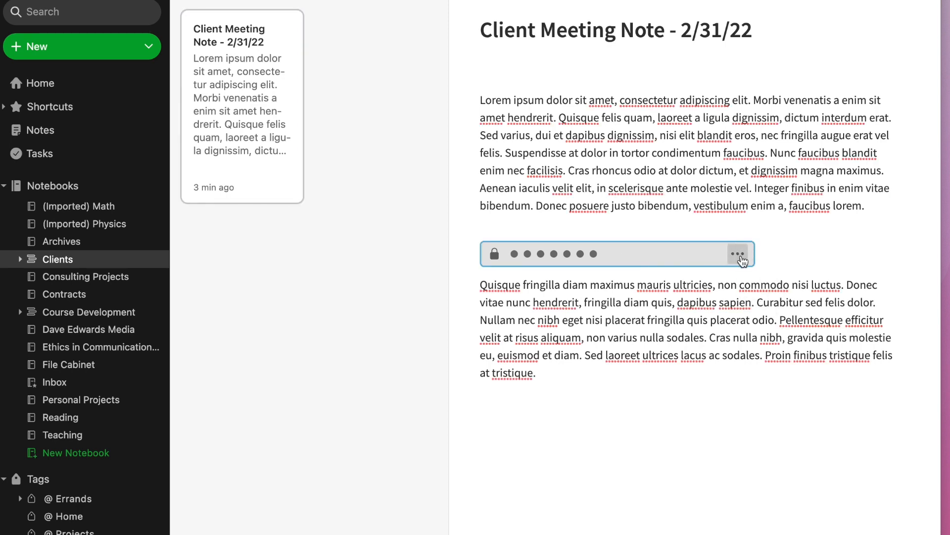
Reveal the encrypted Vivamus passage using its passphrase
click(735, 253)
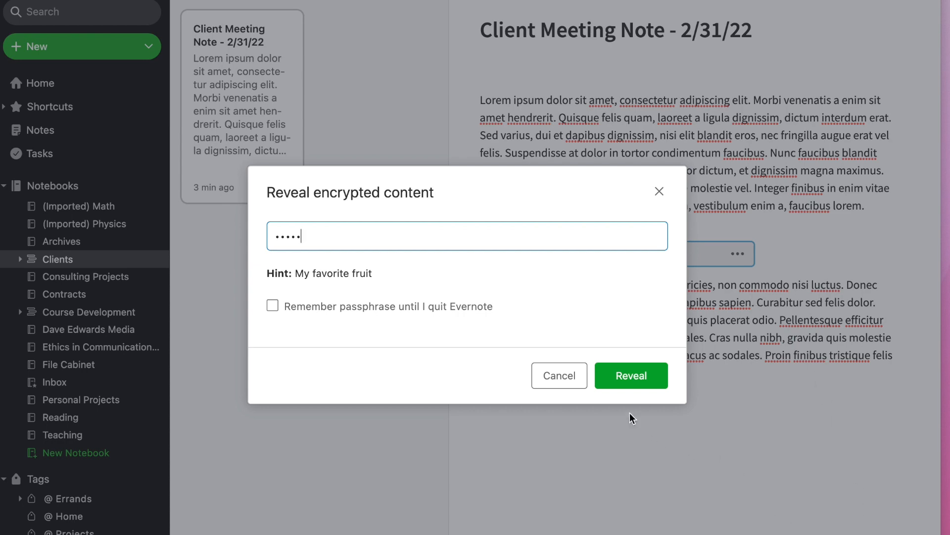
click(631, 375)
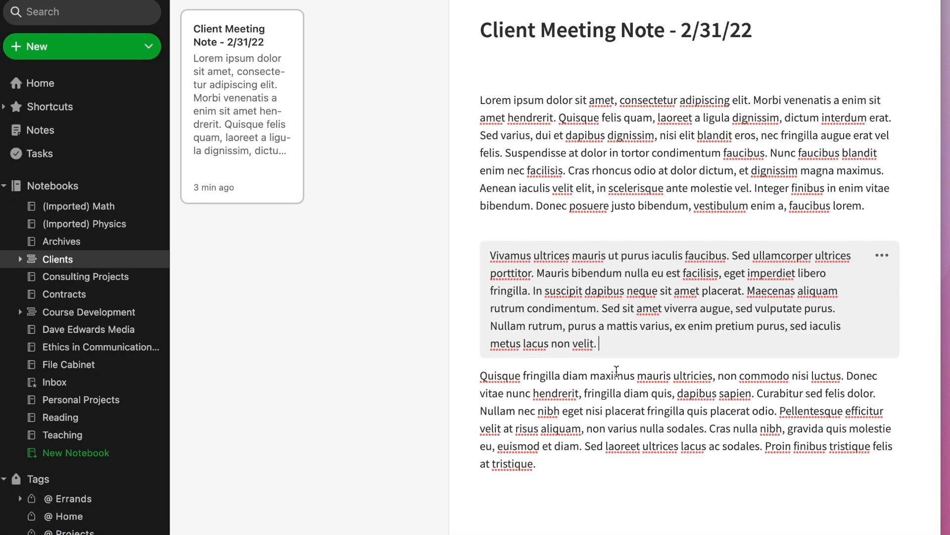
mouse_move(653, 355)
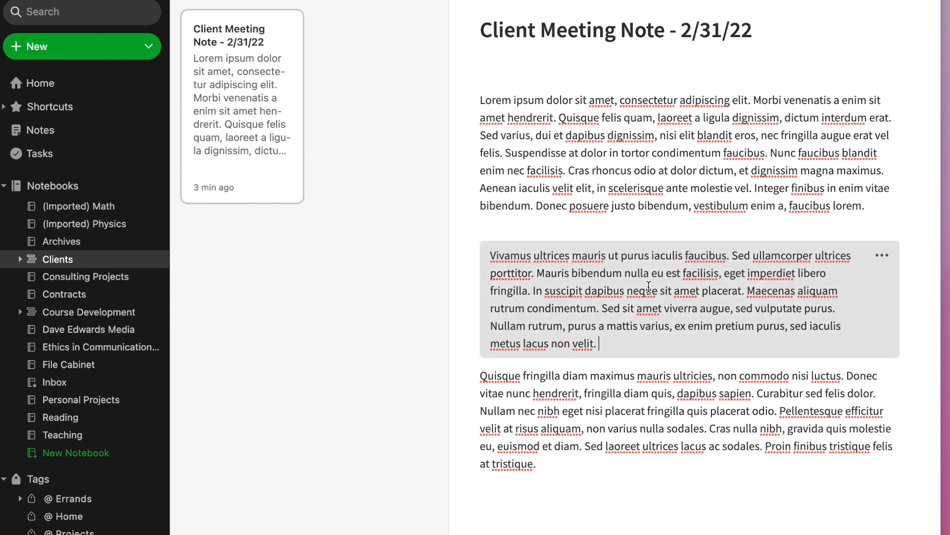
mouse_move(651, 341)
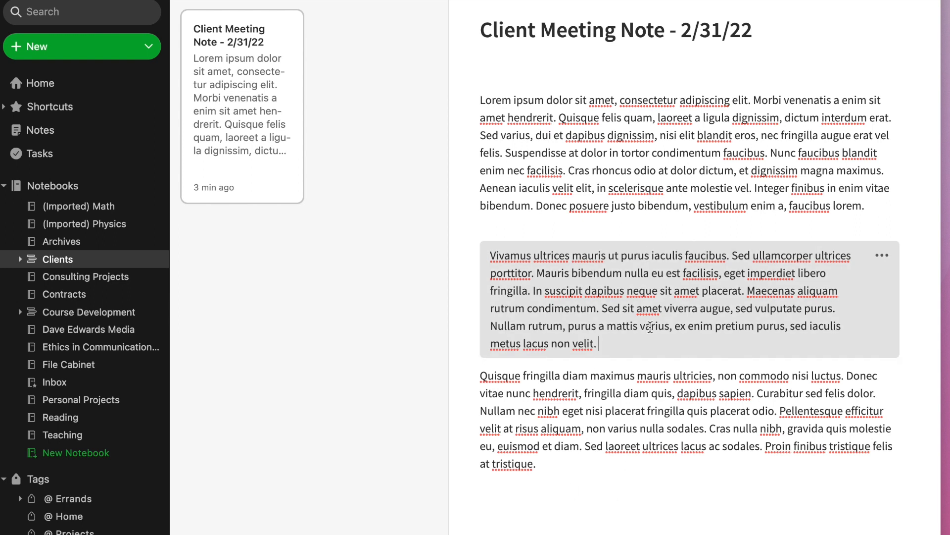
mouse_move(223, 221)
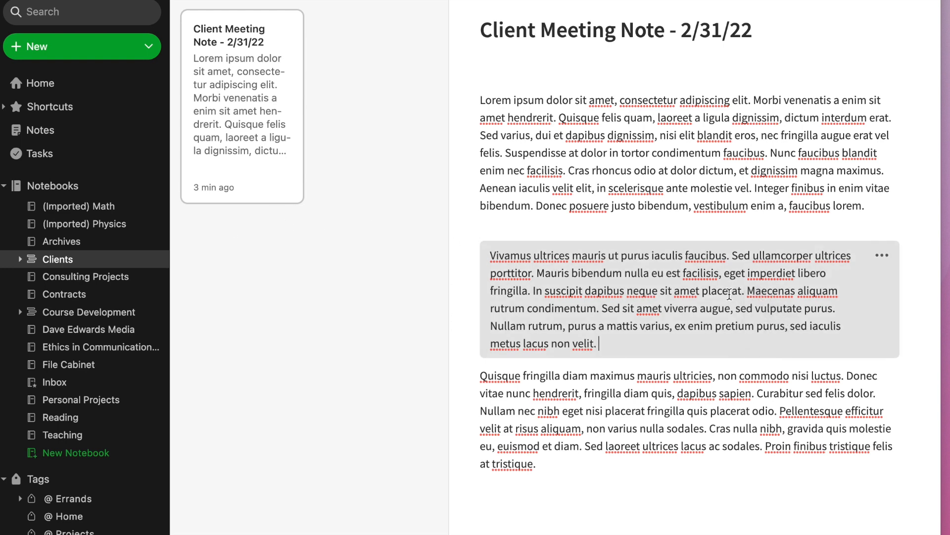
mouse_move(709, 297)
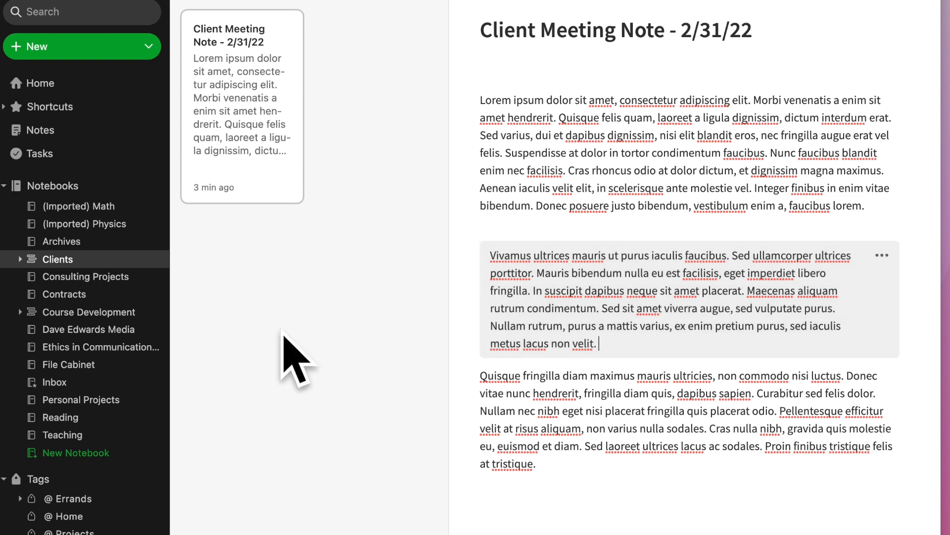
mouse_move(687, 300)
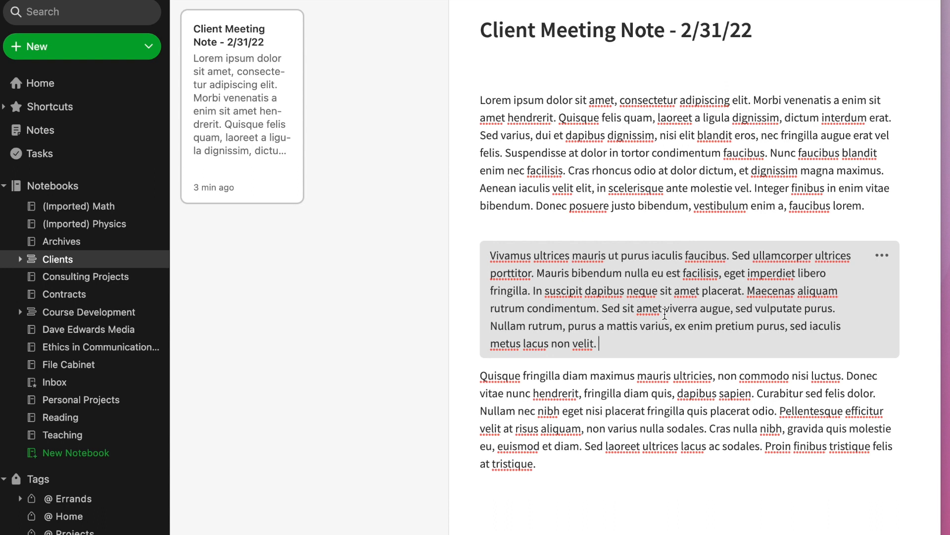
mouse_move(882, 256)
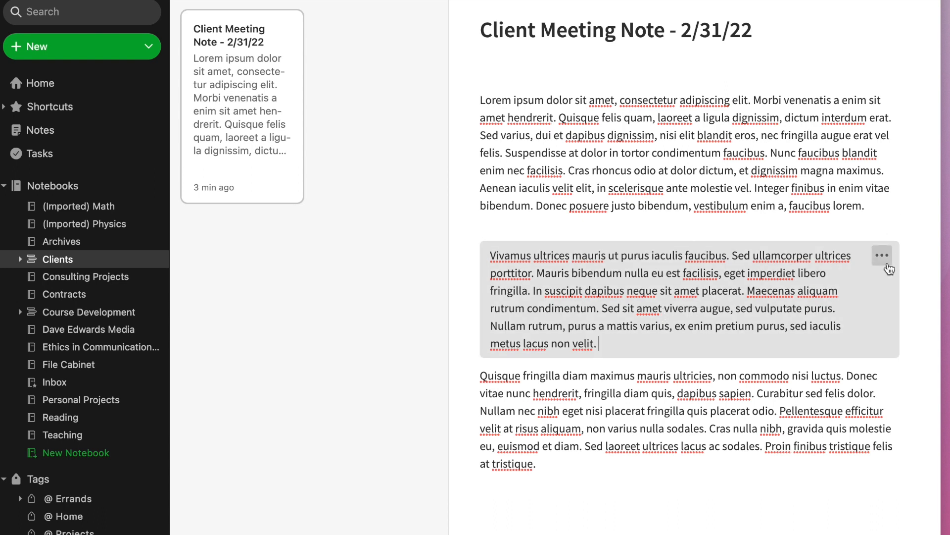
Replace 'varius' with 'mother' in the revealed passage's last sentence
click(880, 256)
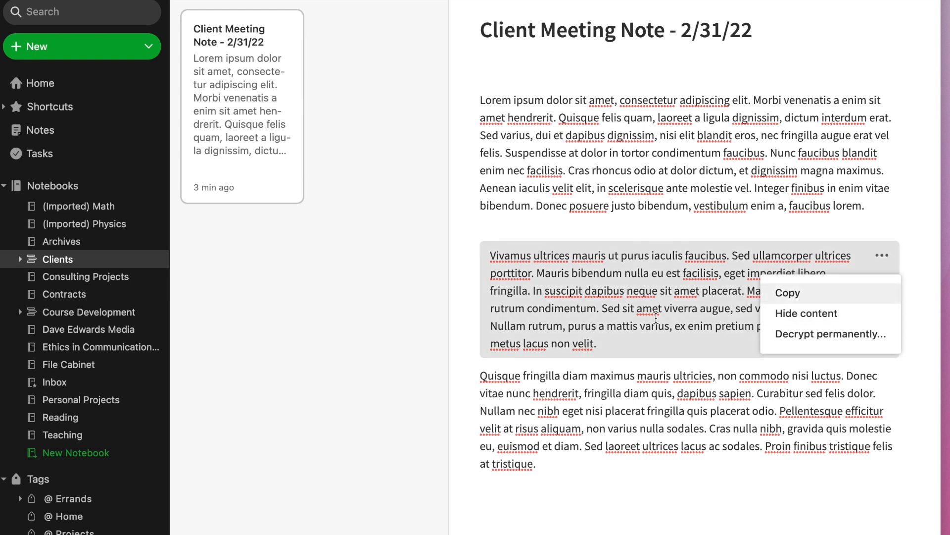
click(788, 293)
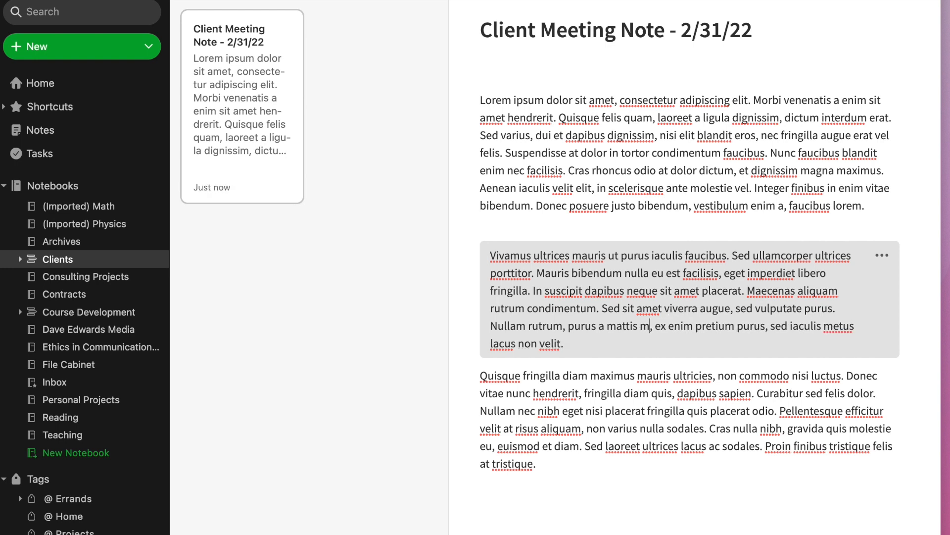
text(other)
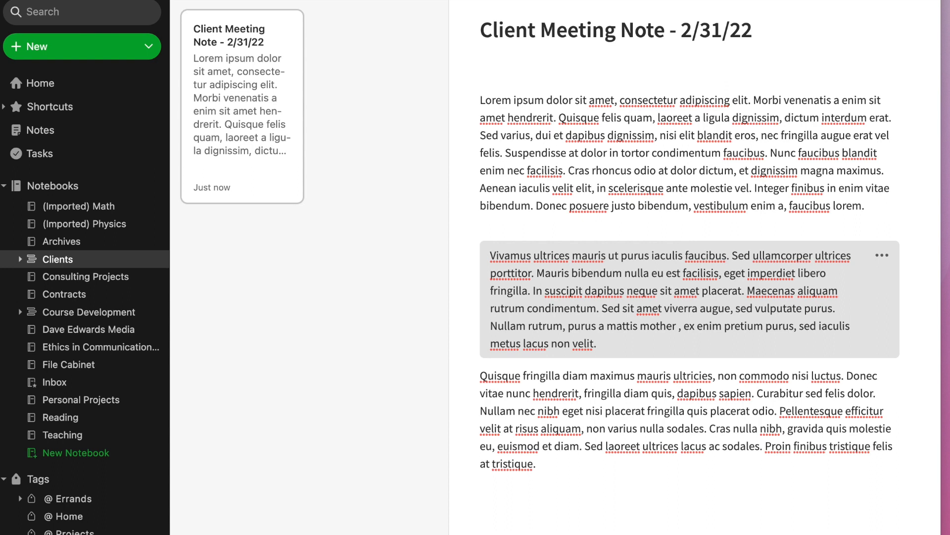
click(850, 308)
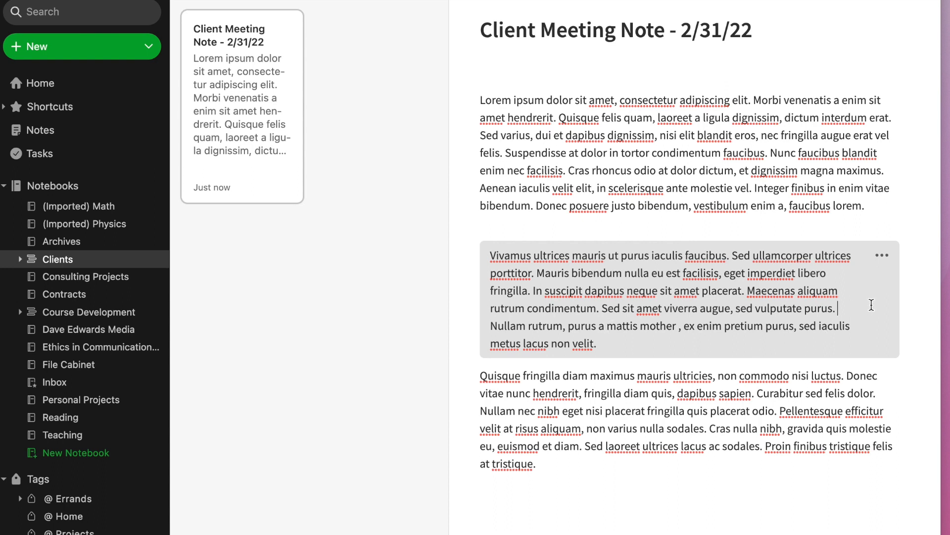
mouse_move(645, 331)
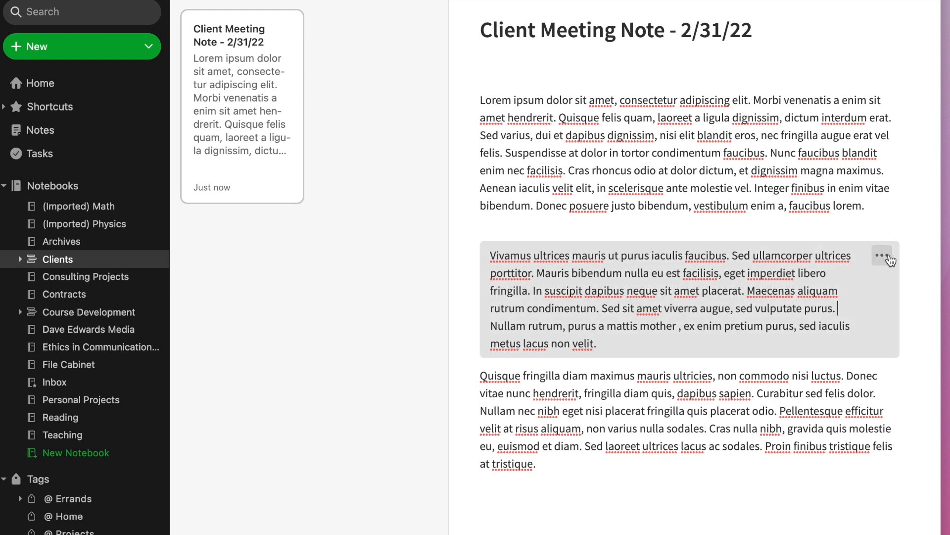
Hide the edited passage's content again and reopen its encryption options
click(882, 256)
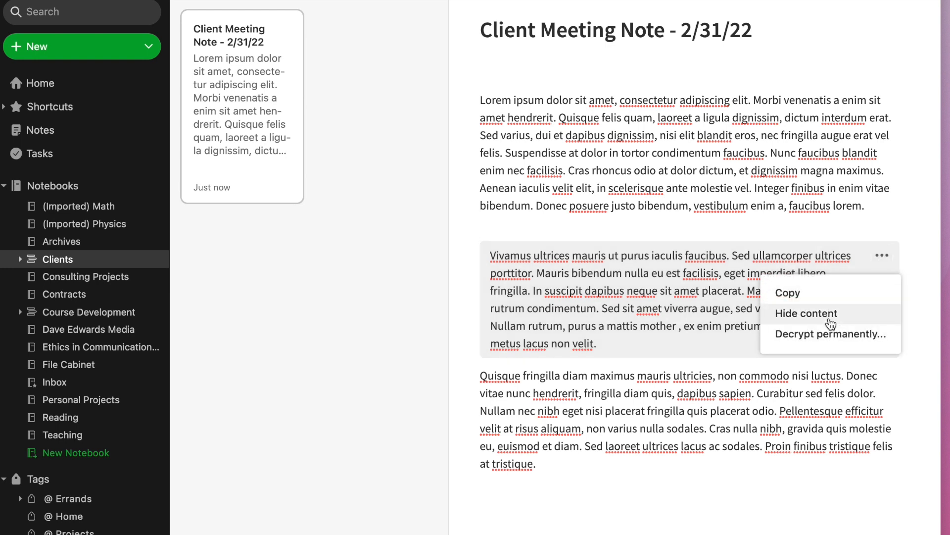
click(806, 314)
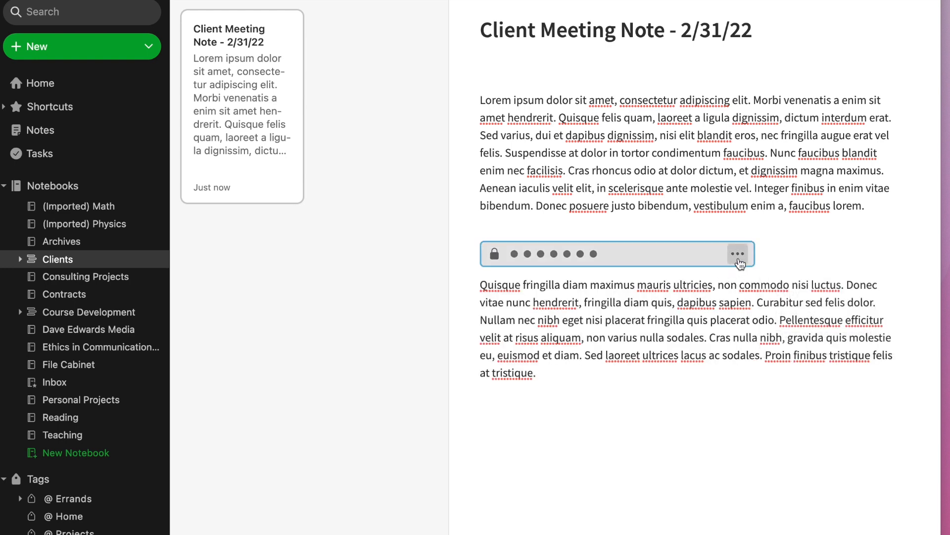
click(737, 253)
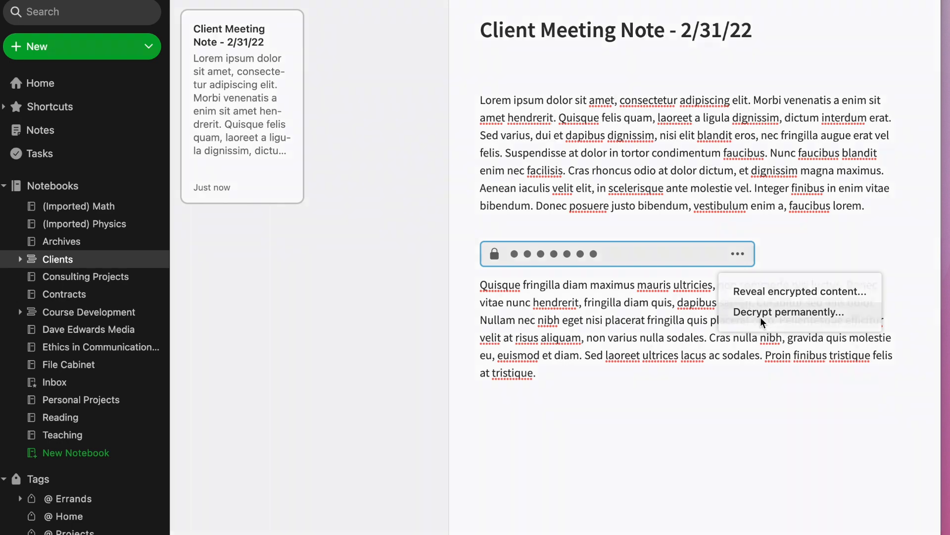
Decrypt the hidden passage permanently by confirming the passphrase
click(788, 312)
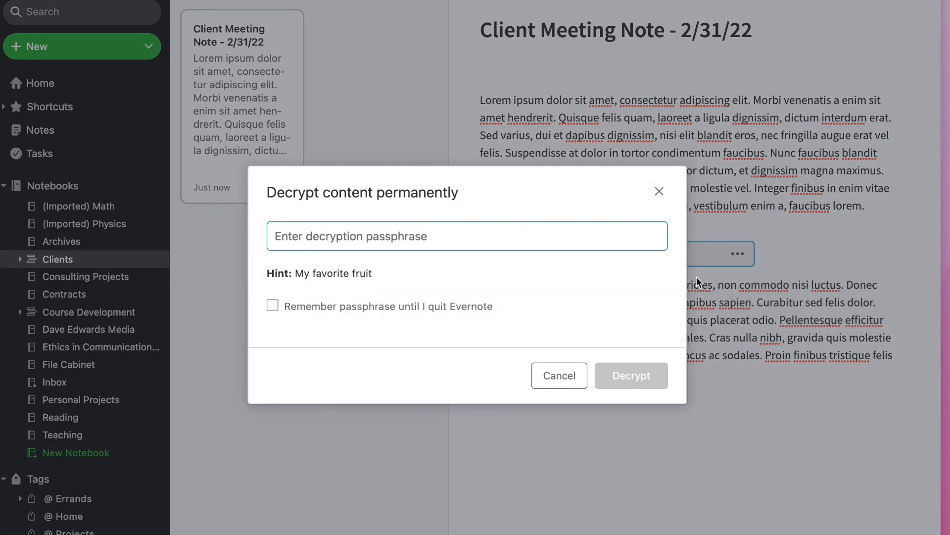
click(347, 236)
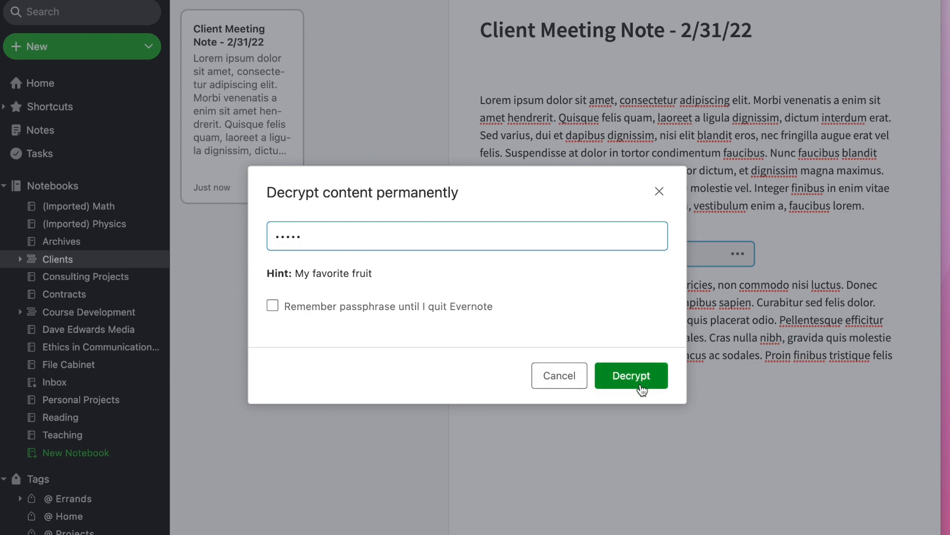
click(631, 375)
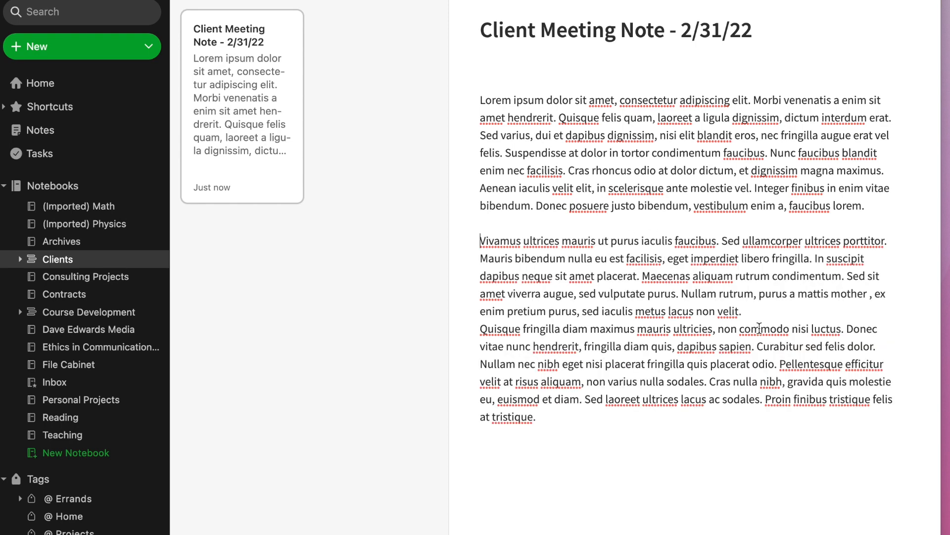